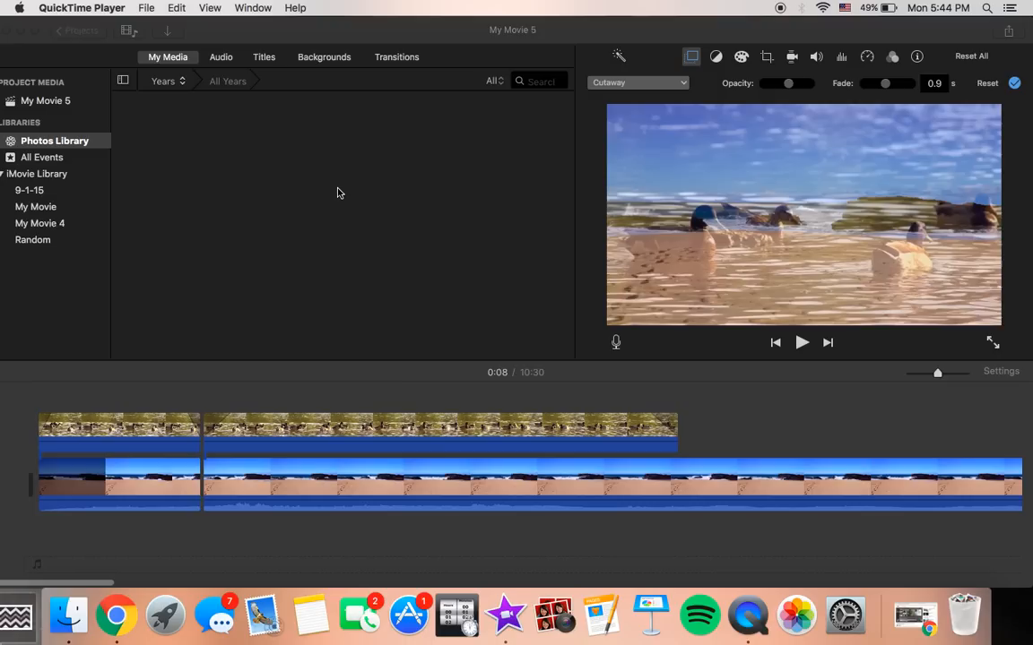
Skim the duck-over-beach cutaway at several points, then select the ducks overlay clip.
{"action": "left_click", "coordinate": [64, 421]}
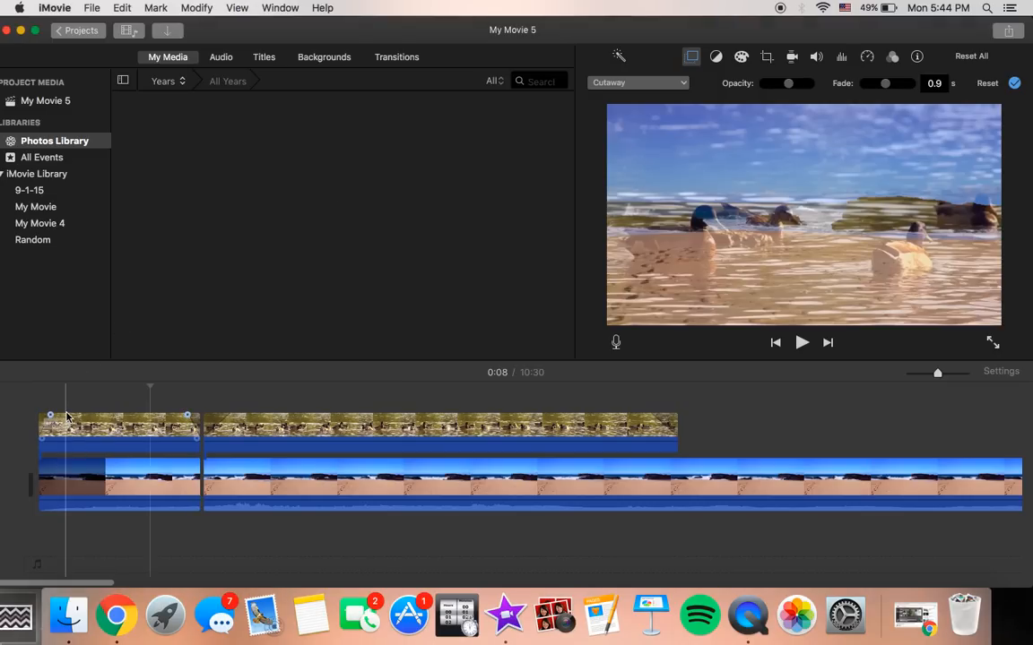
{"action": "left_click", "coordinate": [802, 343]}
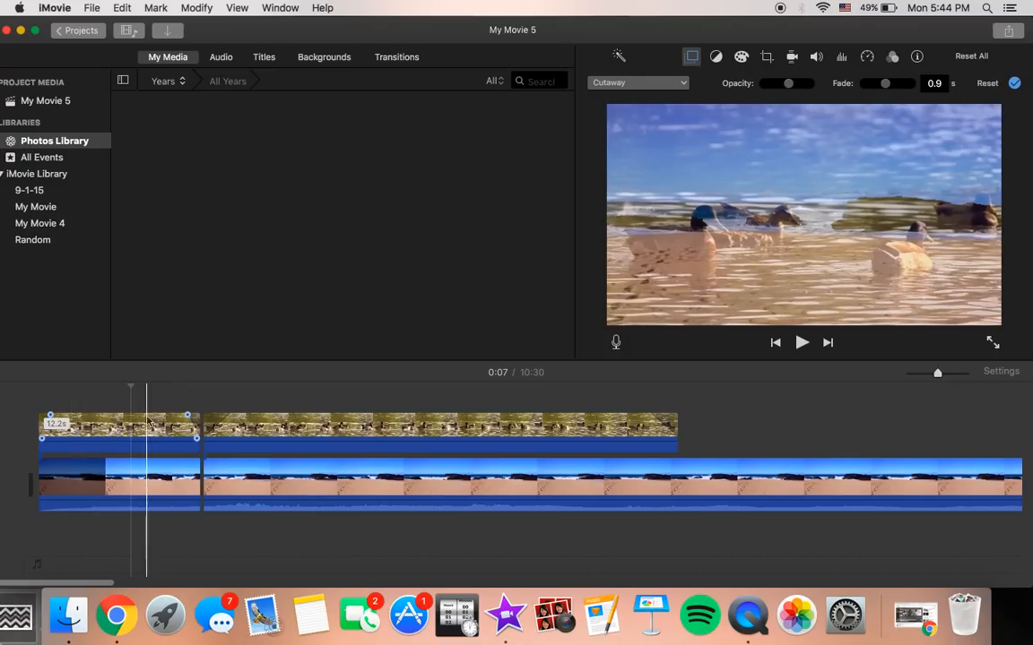
{"action": "left_click", "coordinate": [171, 426]}
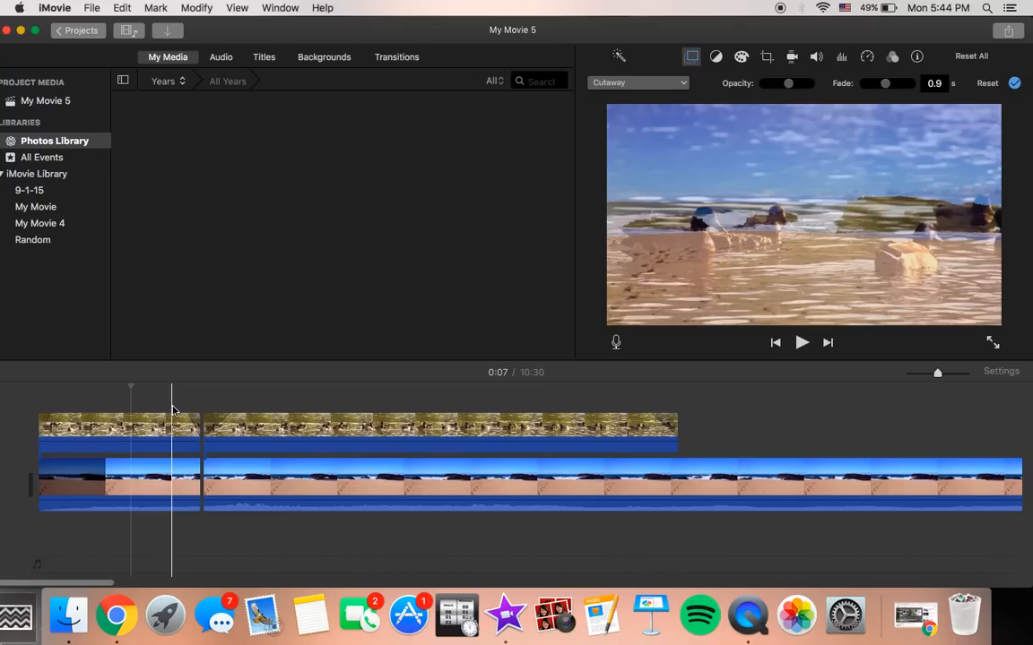
{"action": "left_click", "coordinate": [801, 342]}
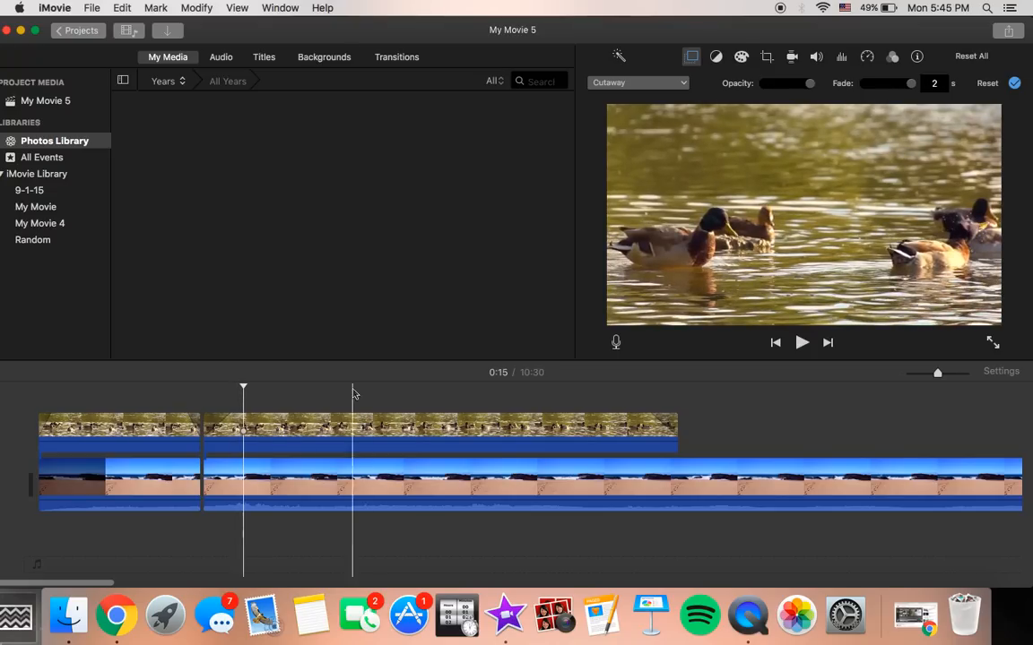
{"action": "left_click", "coordinate": [439, 435]}
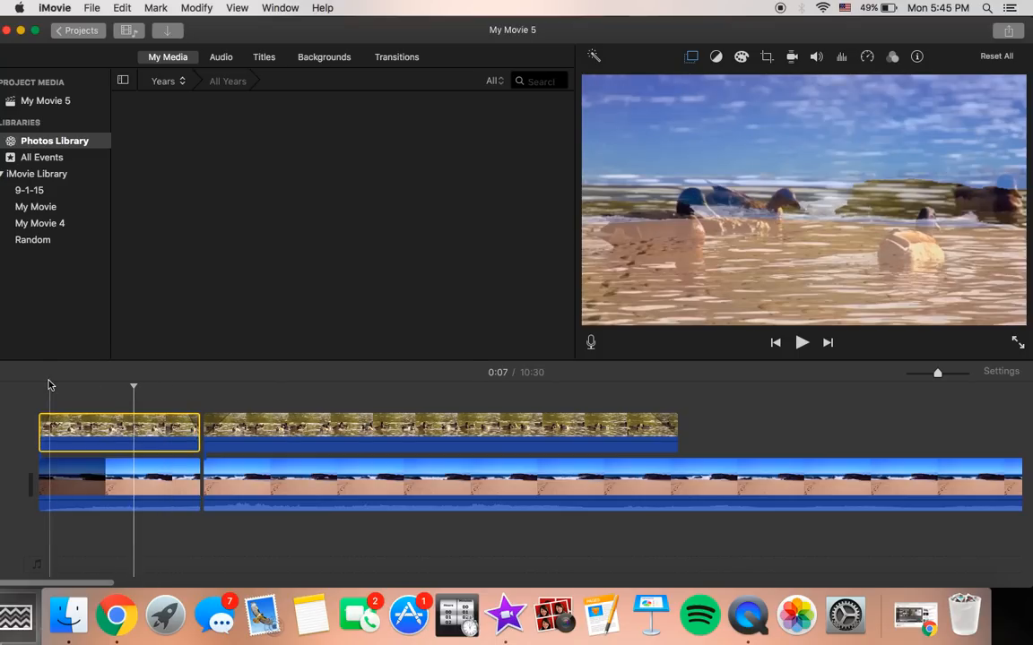
{"action": "left_click", "coordinate": [274, 401]}
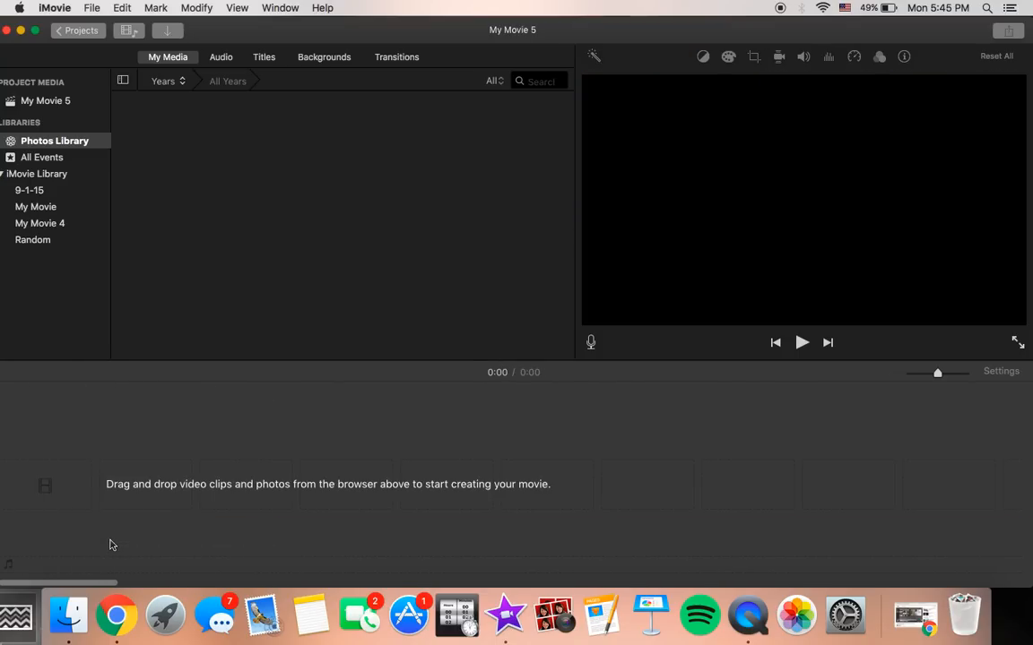
Drag the beach and ducks .mp4 files from Downloads into the My Movie 5 timeline.
{"action": "left_click", "coordinate": [68, 615]}
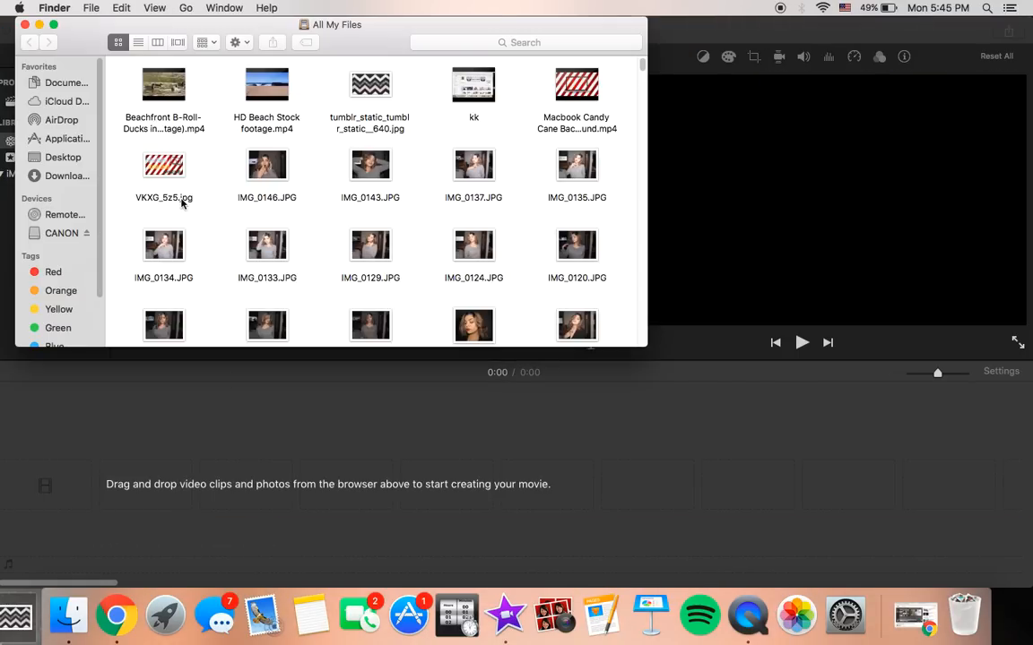
{"action": "left_click", "coordinate": [67, 176]}
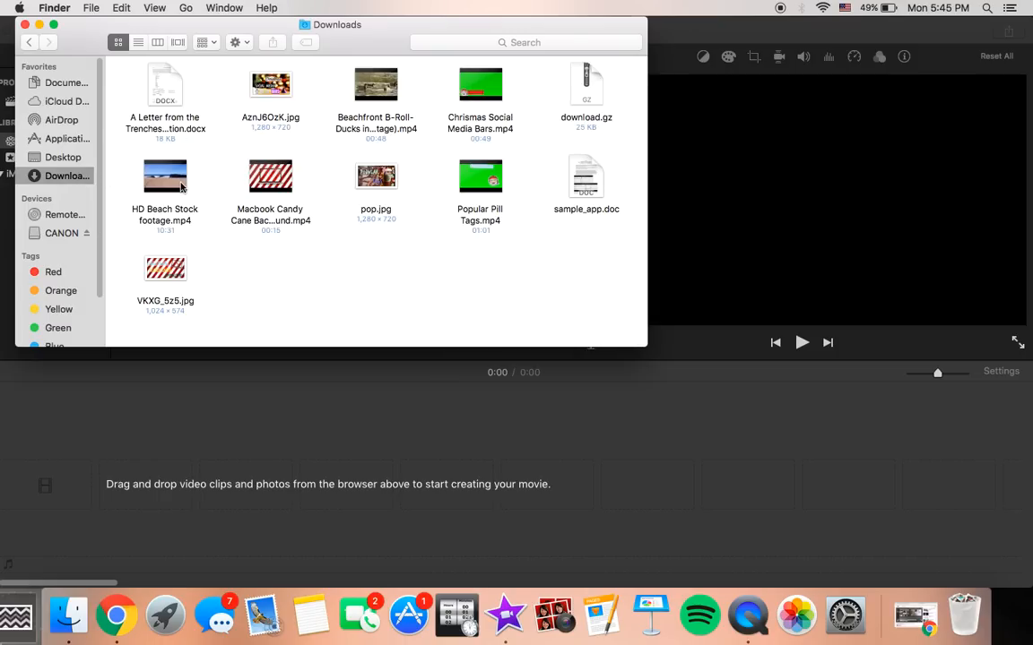
{"action": "left_click_drag", "start_coordinate": [375, 85], "coordinate": [60, 484]}
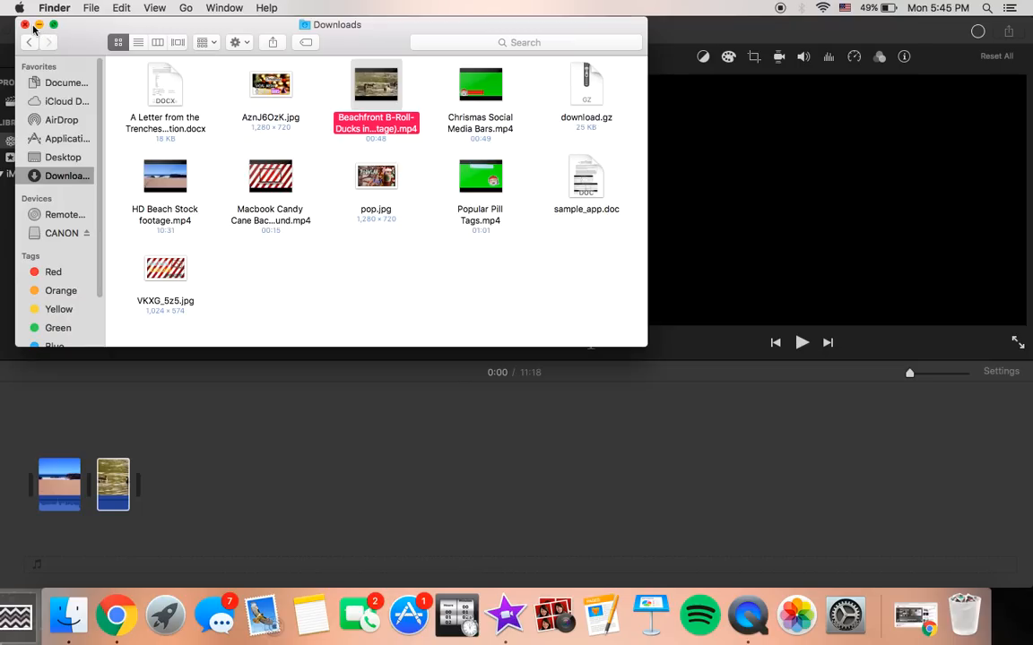
{"action": "left_click", "coordinate": [25, 25]}
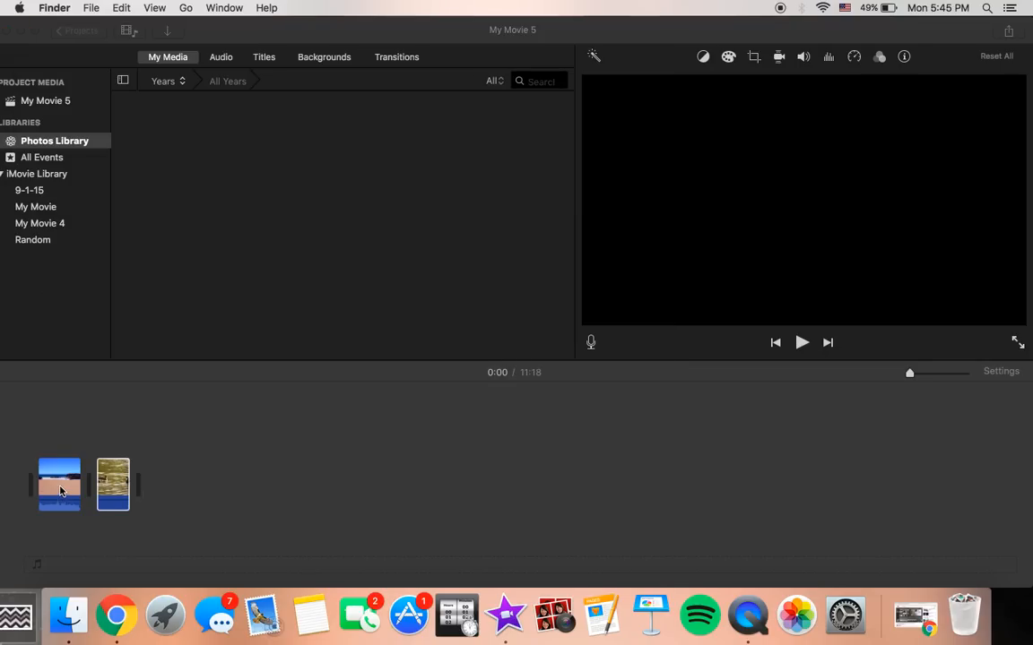
Place the ducks clip on the connected track above the beach clip, undoing a misplaced move.
{"action": "left_click", "coordinate": [58, 484]}
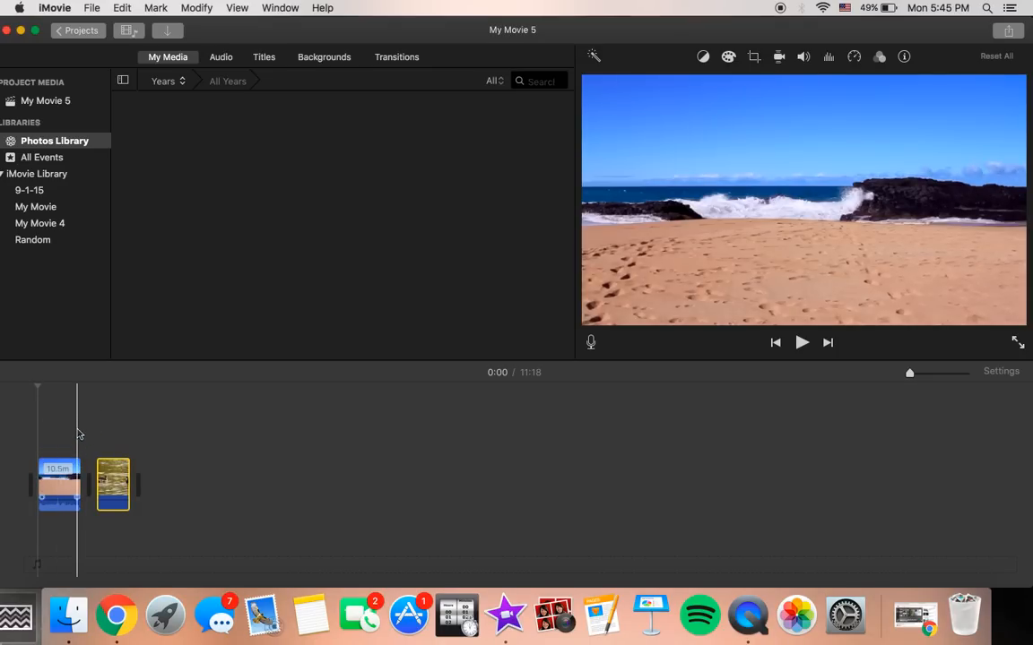
{"action": "left_click", "coordinate": [703, 56]}
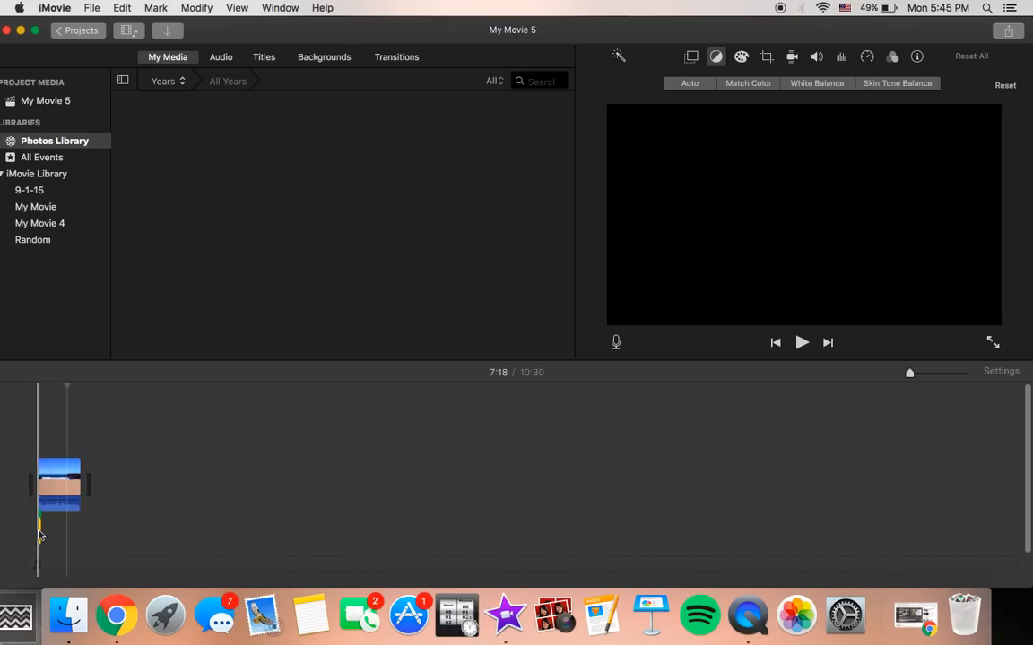
{"action": "mouse_move", "coordinate": [62, 439]}
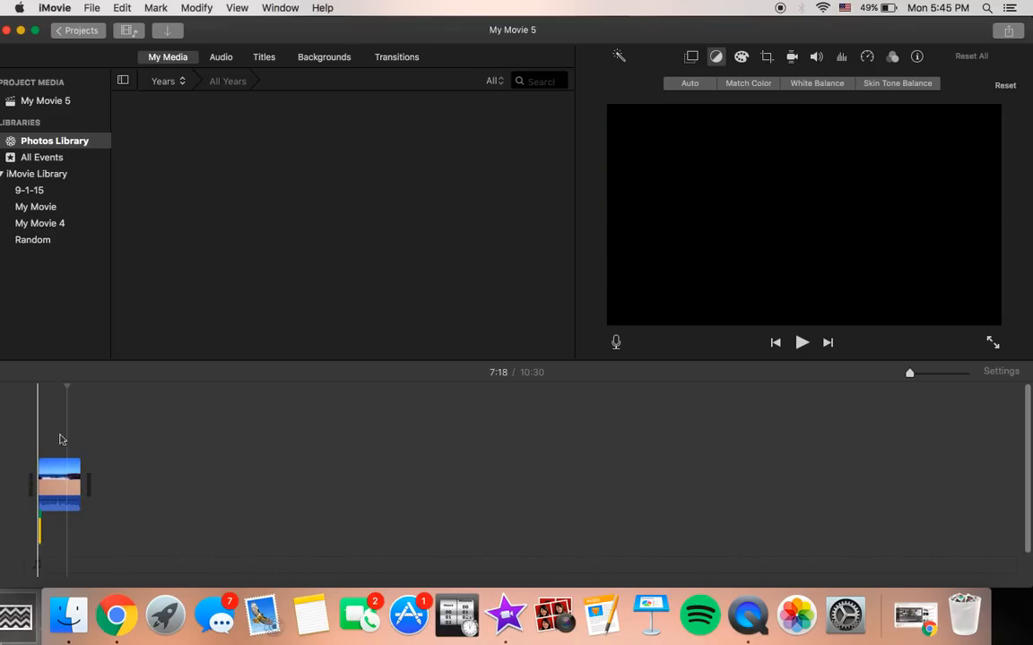
{"action": "left_click", "coordinate": [92, 7]}
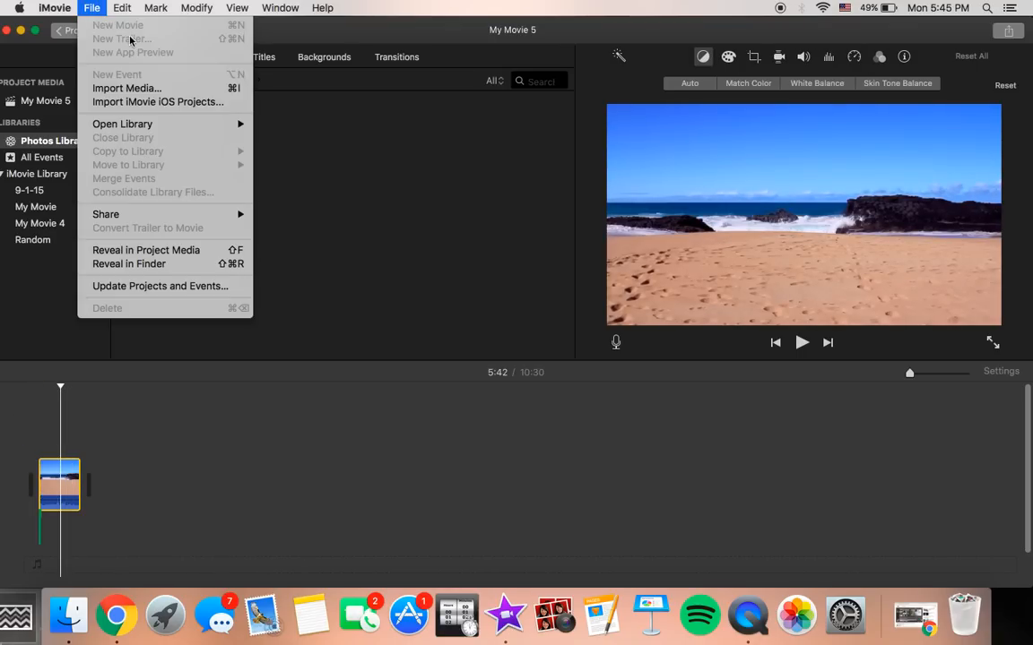
{"action": "left_click", "coordinate": [122, 7]}
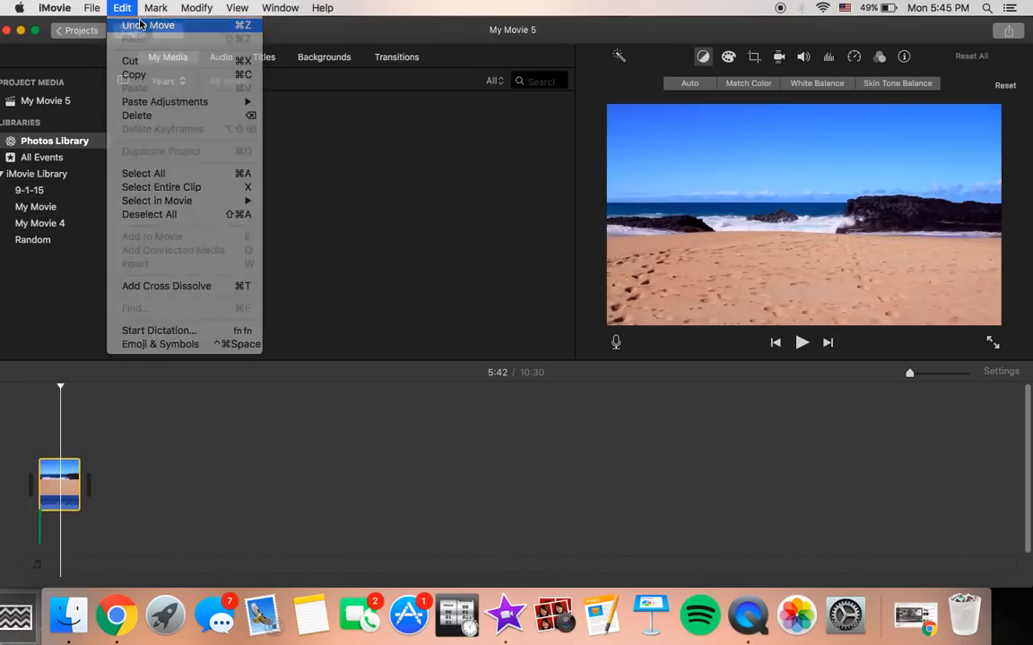
{"action": "left_click", "coordinate": [148, 25]}
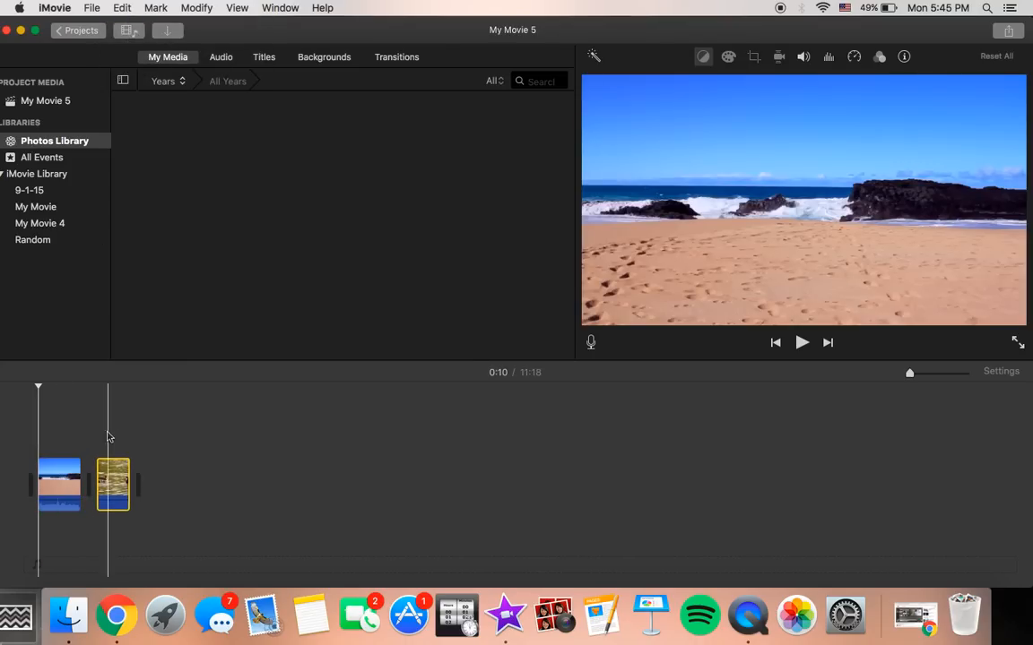
{"action": "left_click", "coordinate": [38, 417]}
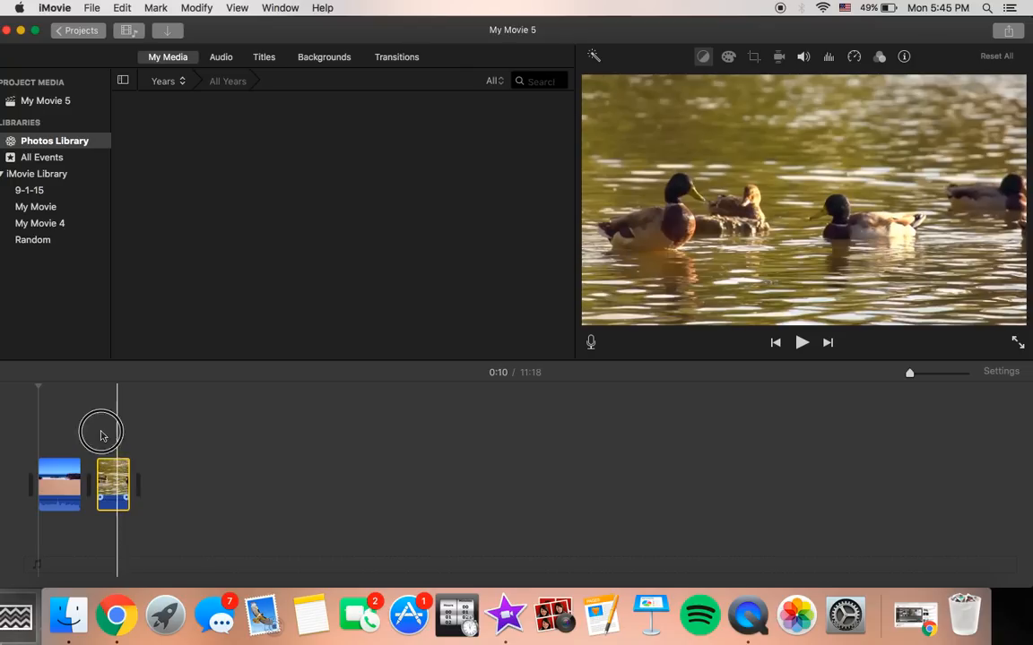
{"action": "left_click", "coordinate": [715, 57]}
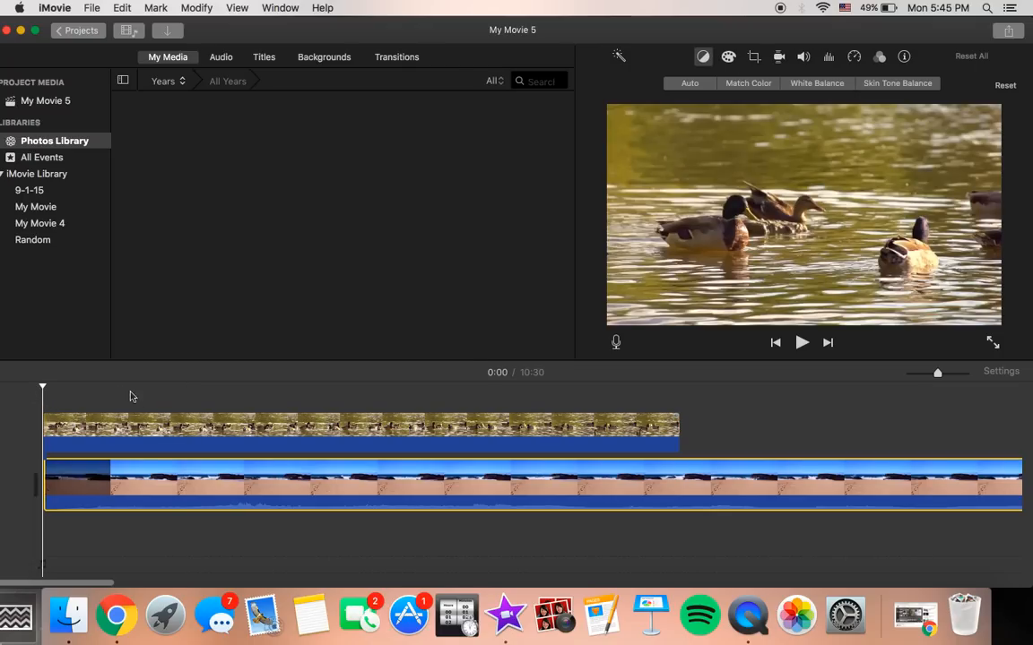
Lower the ducks cutaway's opacity, give it a 2-second fade, and preview from the start.
{"action": "left_click", "coordinate": [117, 426]}
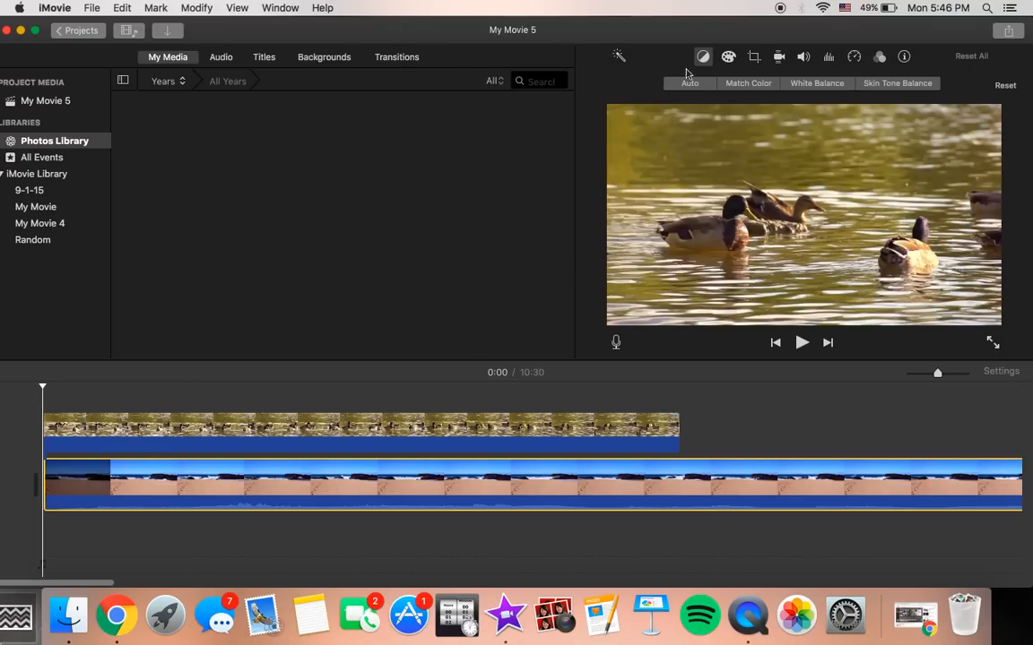
{"action": "left_click", "coordinate": [754, 57]}
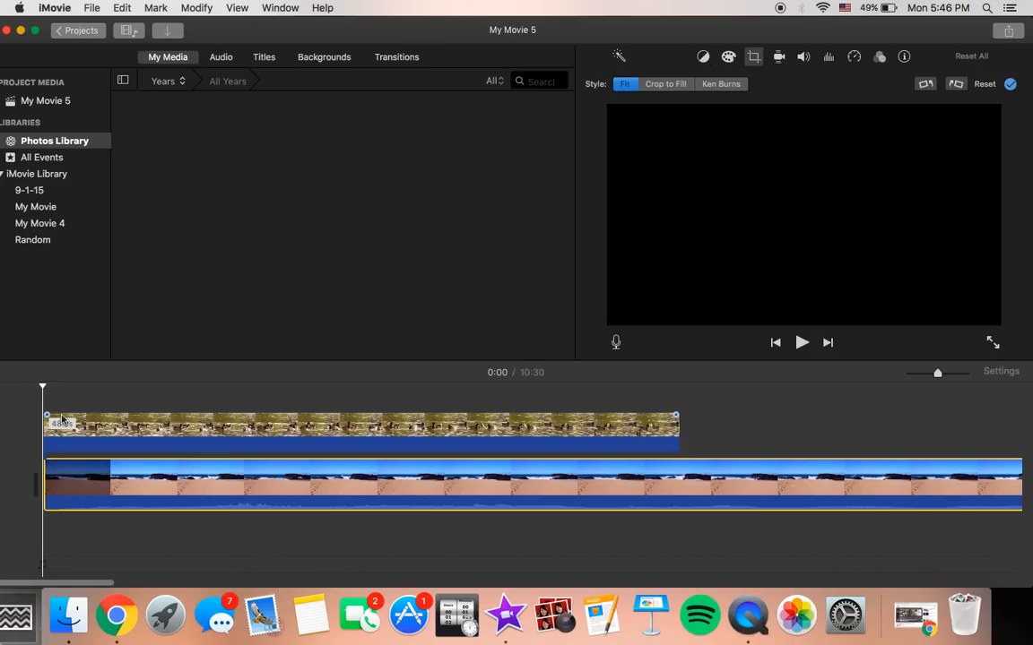
{"action": "left_click", "coordinate": [358, 427]}
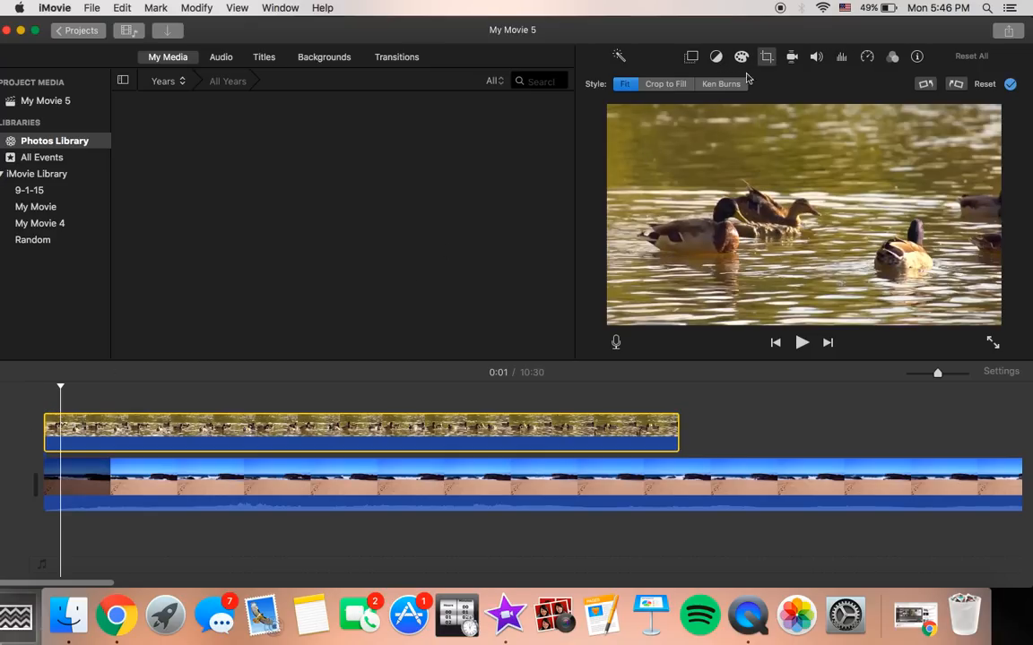
{"action": "mouse_move", "coordinate": [695, 56]}
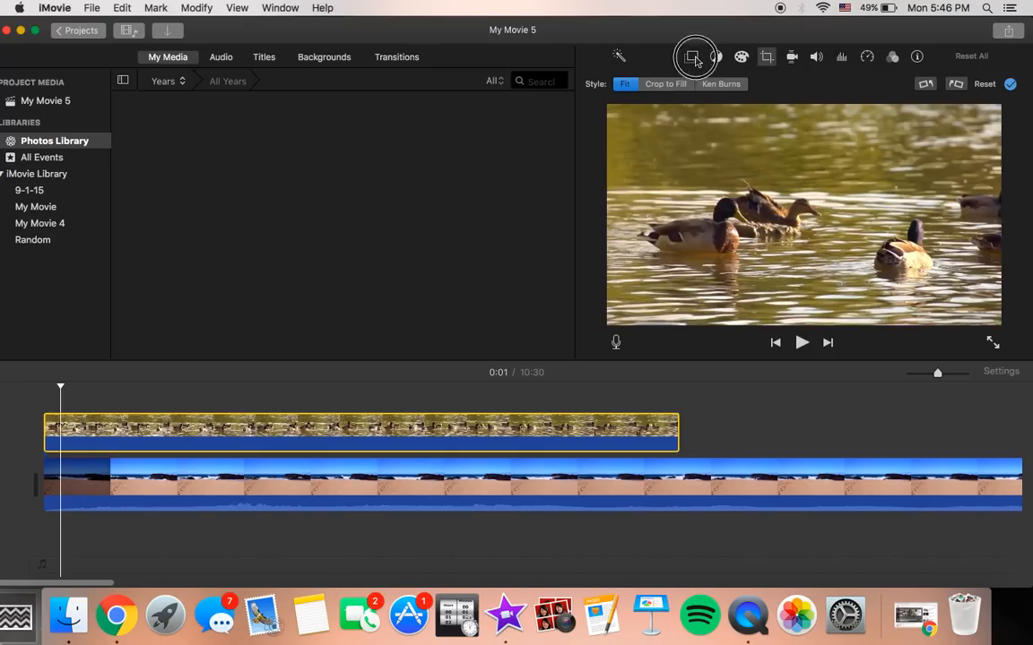
{"action": "left_click", "coordinate": [690, 56]}
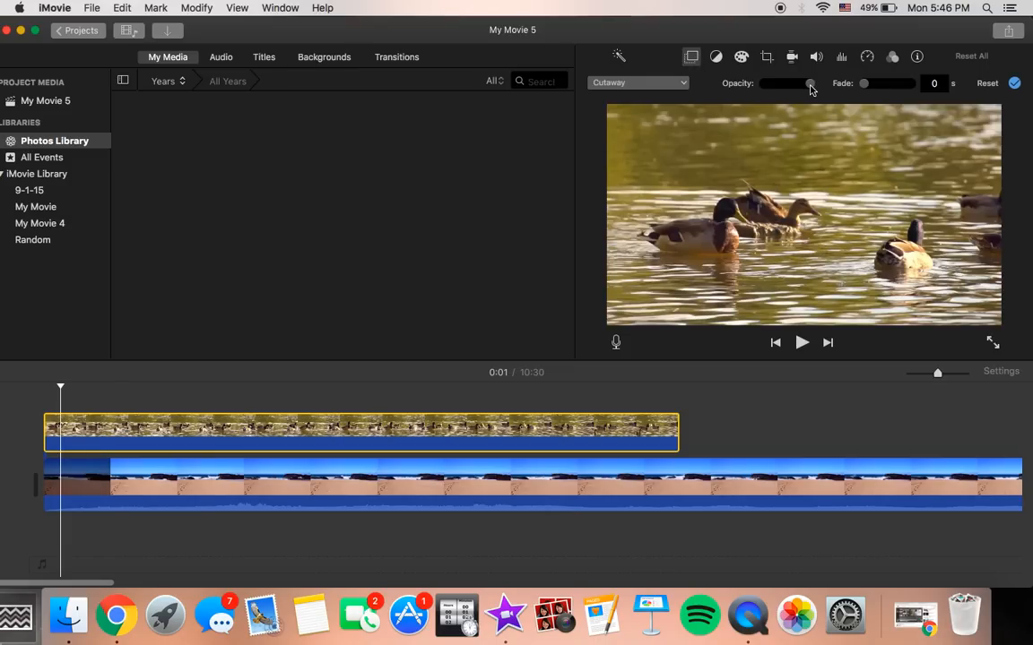
{"action": "left_click_drag", "start_coordinate": [807, 83], "coordinate": [775, 83]}
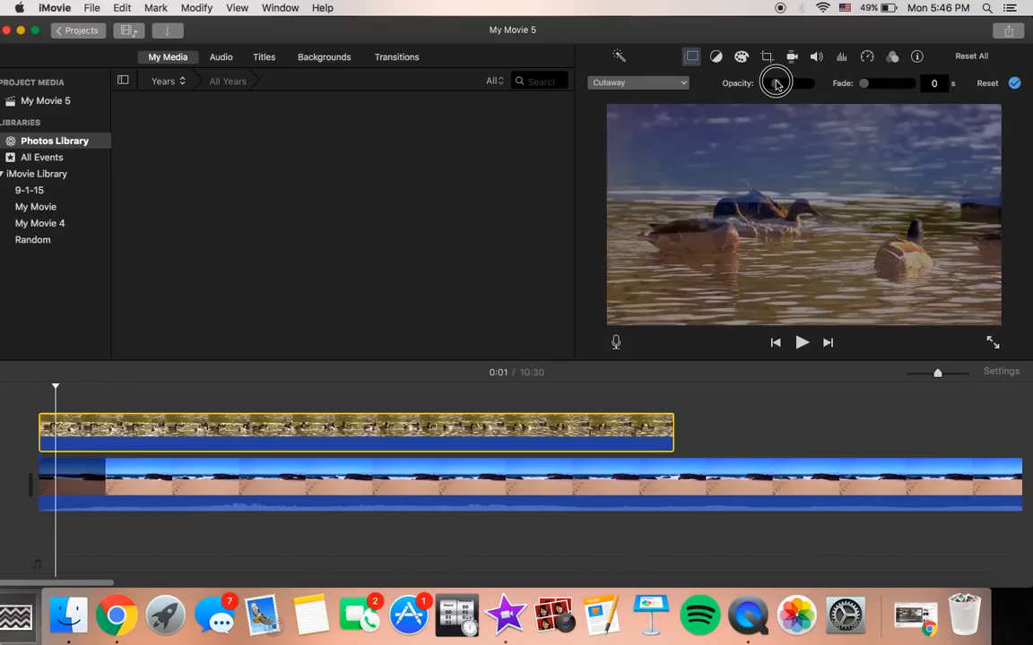
{"action": "left_click_drag", "start_coordinate": [776, 82], "coordinate": [759, 94]}
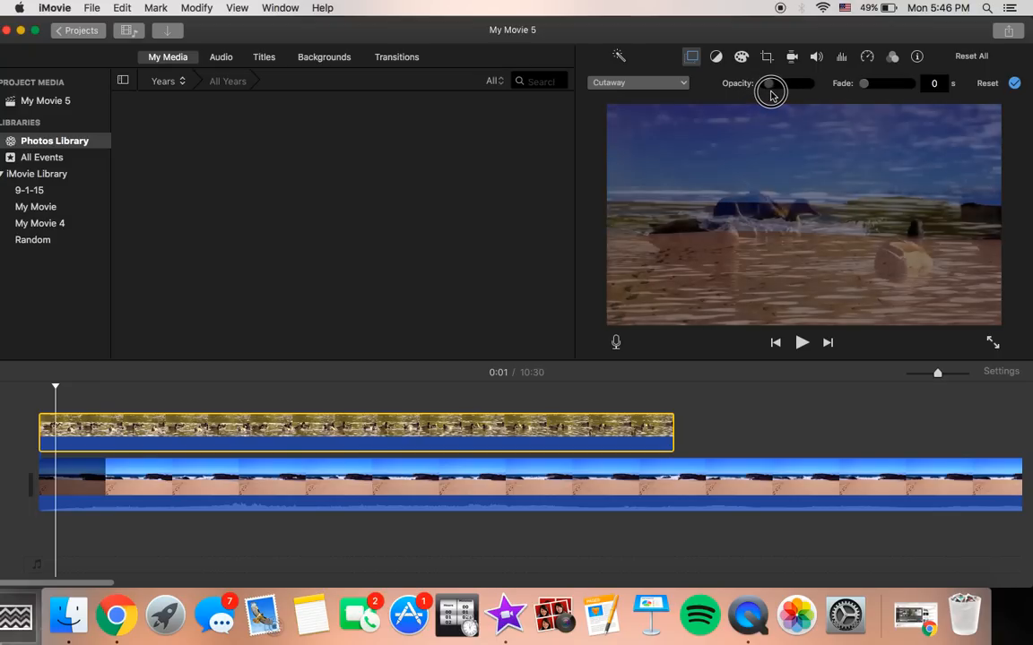
{"action": "left_click_drag", "start_coordinate": [769, 92], "coordinate": [779, 90]}
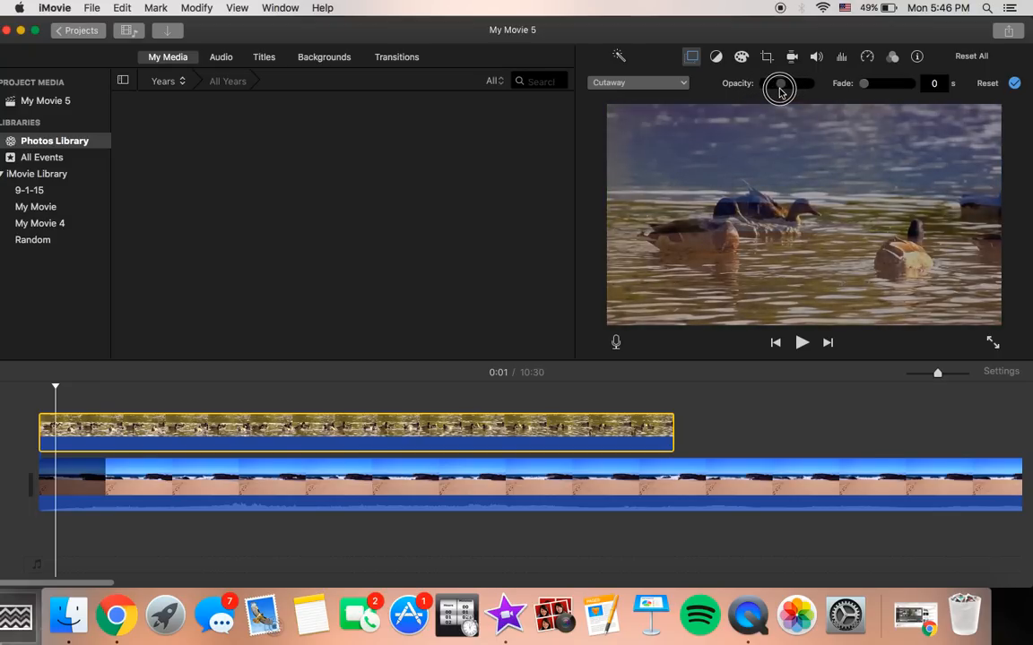
{"action": "left_click_drag", "start_coordinate": [780, 90], "coordinate": [773, 90]}
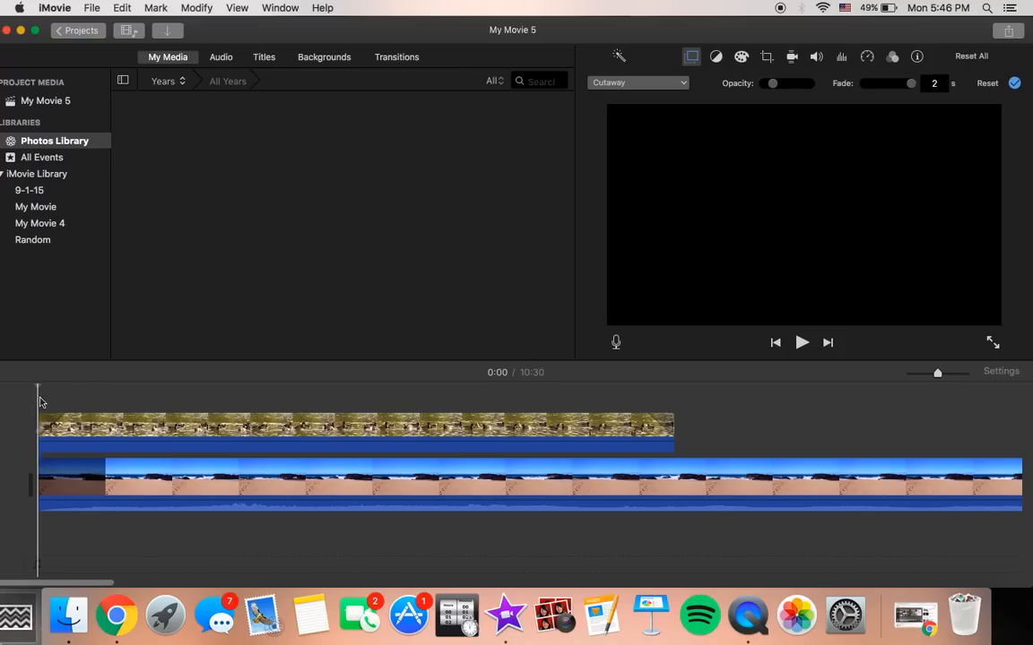
{"action": "left_click", "coordinate": [801, 342]}
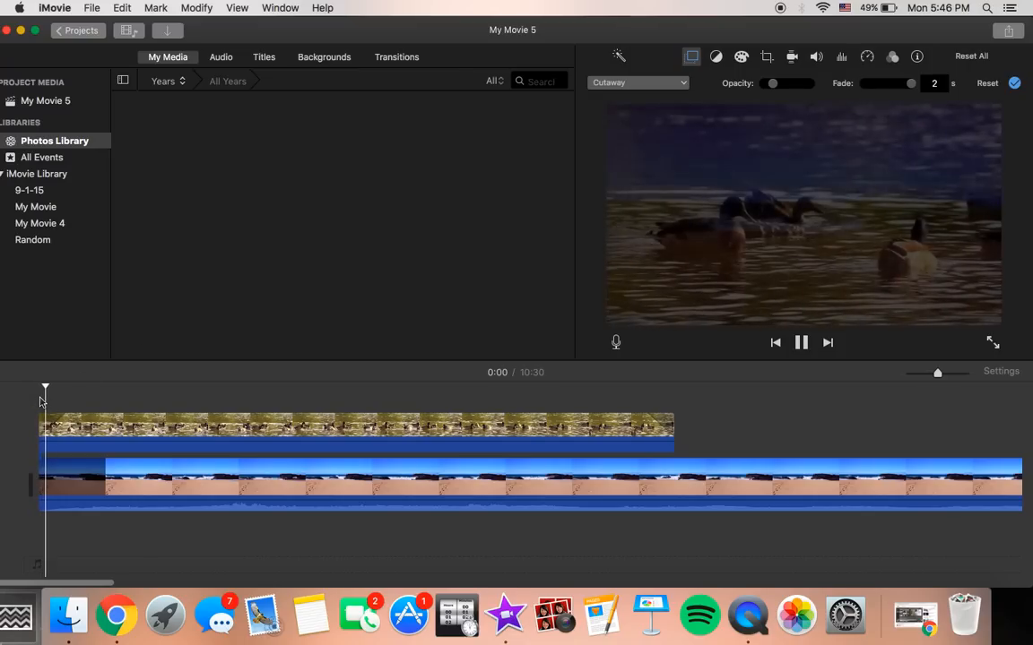
Raise the duck overlay's opacity slightly and replay the blend, stopping near 0:08.
{"action": "left_click", "coordinate": [801, 341]}
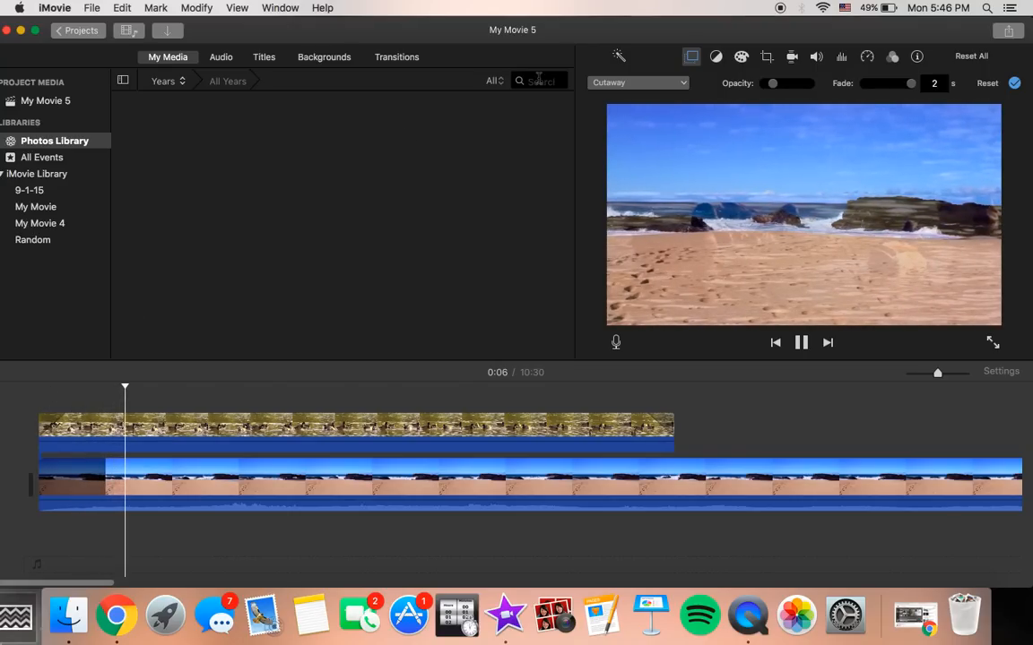
{"action": "left_click", "coordinate": [801, 341]}
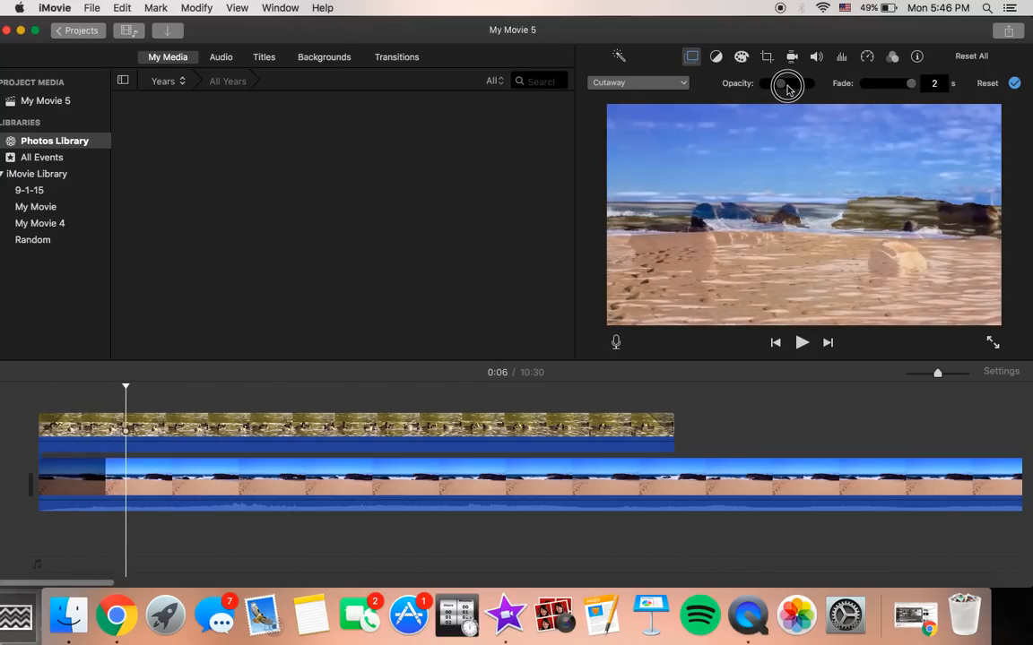
{"action": "left_click_drag", "start_coordinate": [126, 387], "coordinate": [72, 387]}
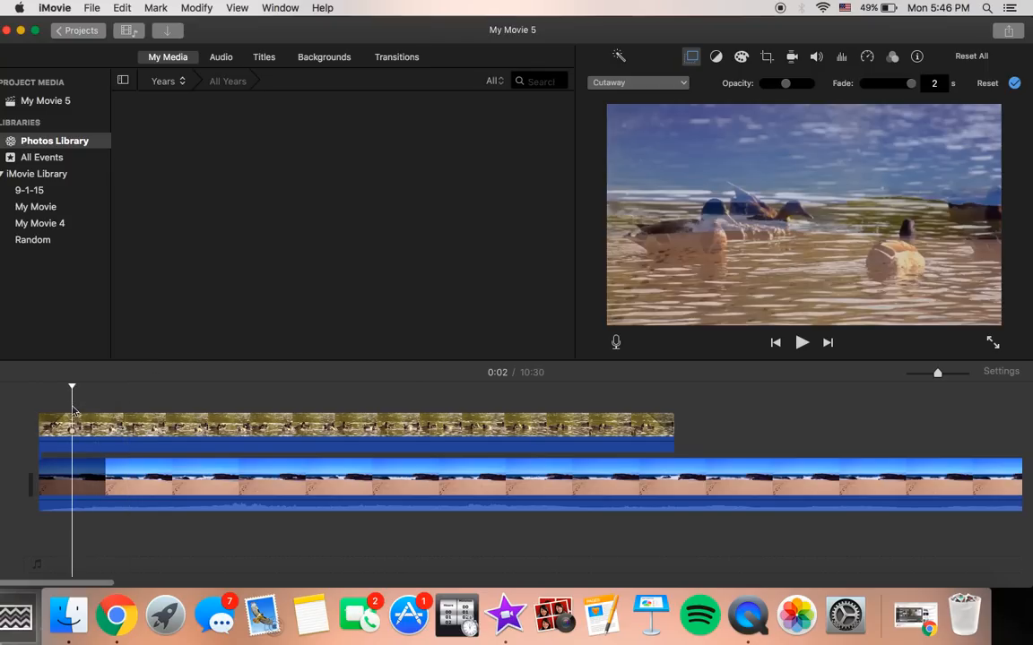
{"action": "left_click", "coordinate": [801, 342]}
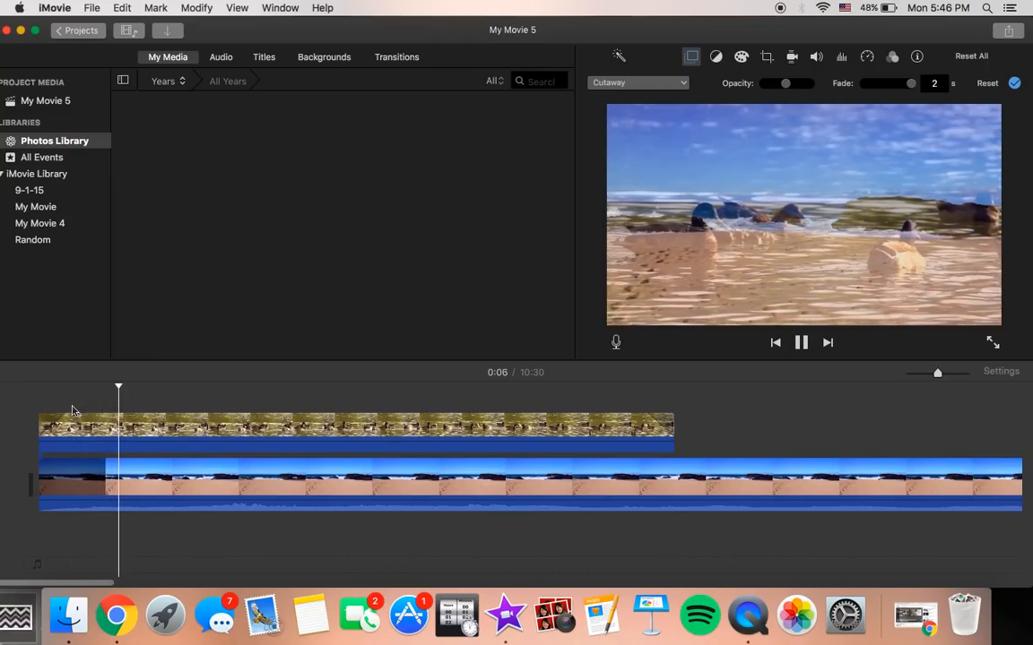
{"action": "left_click", "coordinate": [800, 341]}
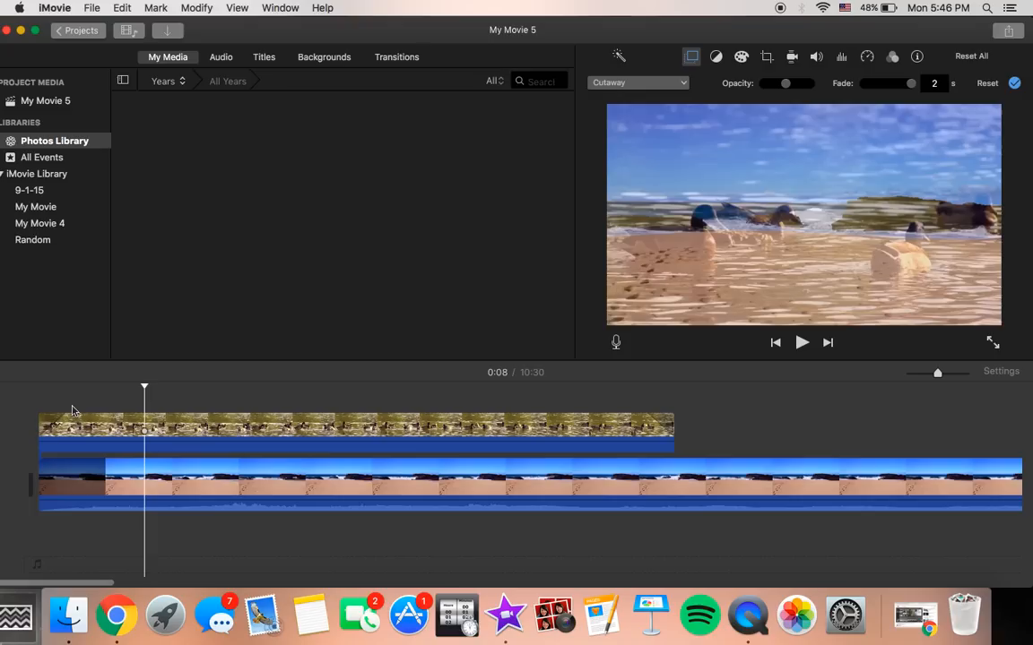
{"action": "left_click", "coordinate": [358, 430]}
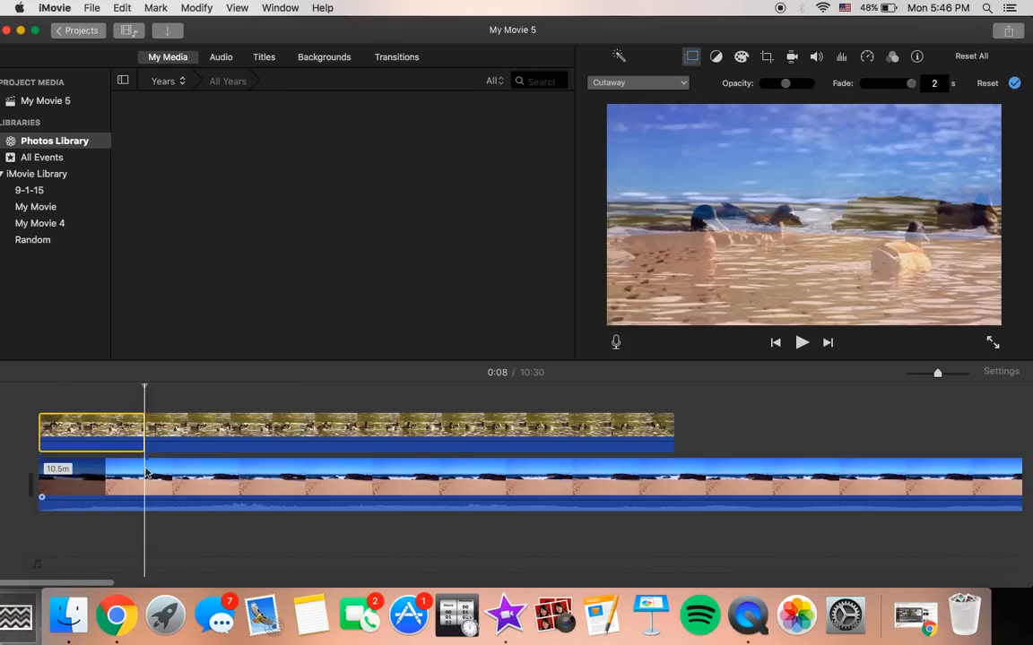
Split the duck and beach clips near 8 seconds and give the later duck piece a 1.2-second fade.
{"action": "left_click", "coordinate": [91, 484]}
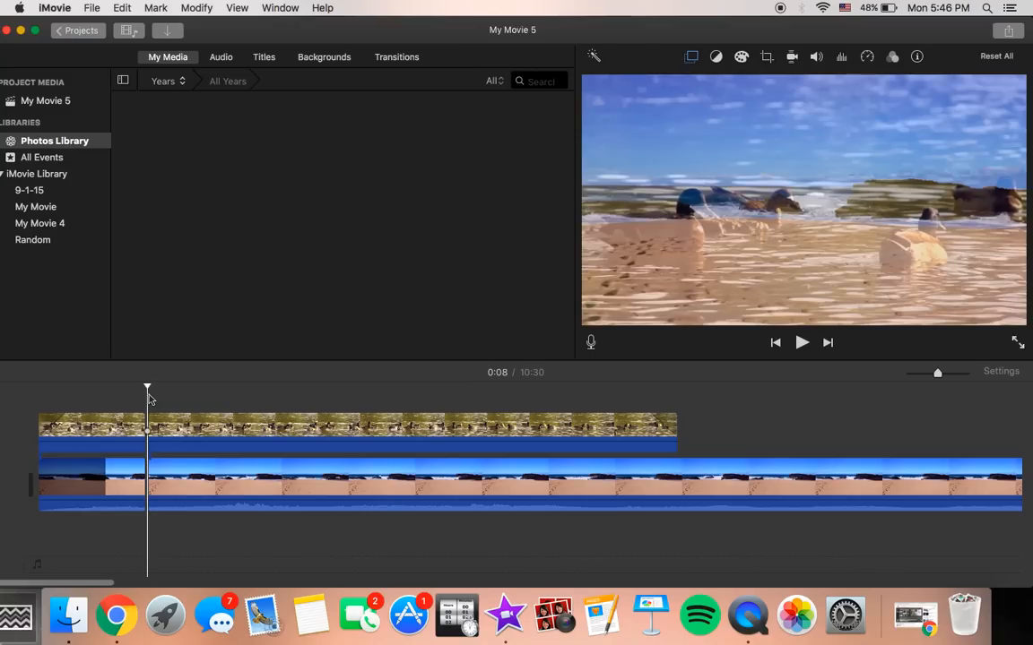
{"action": "left_click", "coordinate": [691, 56]}
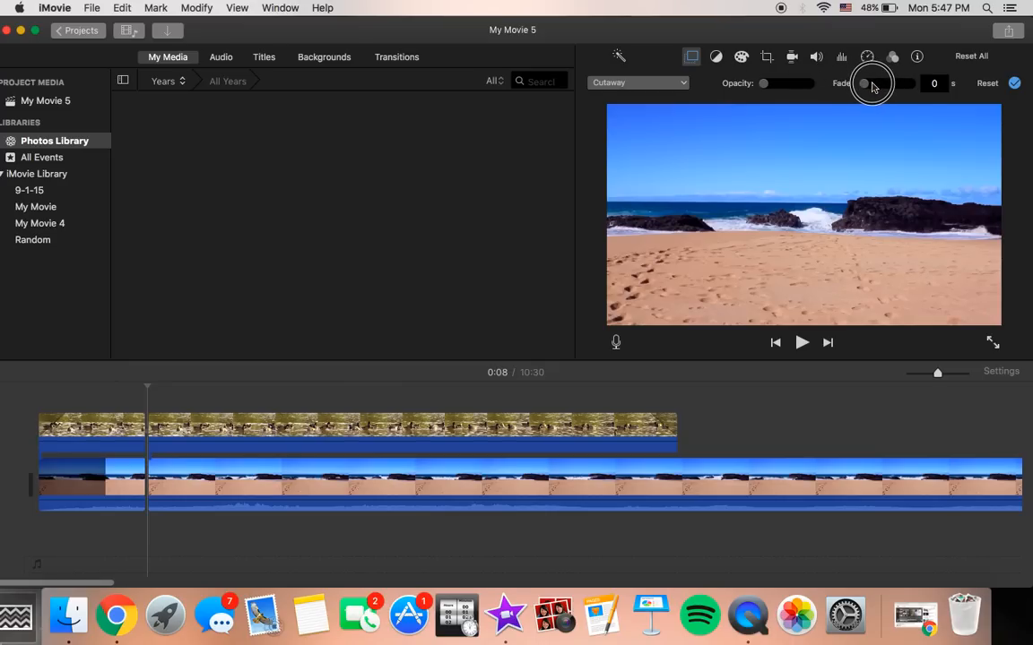
{"action": "left_click_drag", "start_coordinate": [863, 82], "coordinate": [874, 83]}
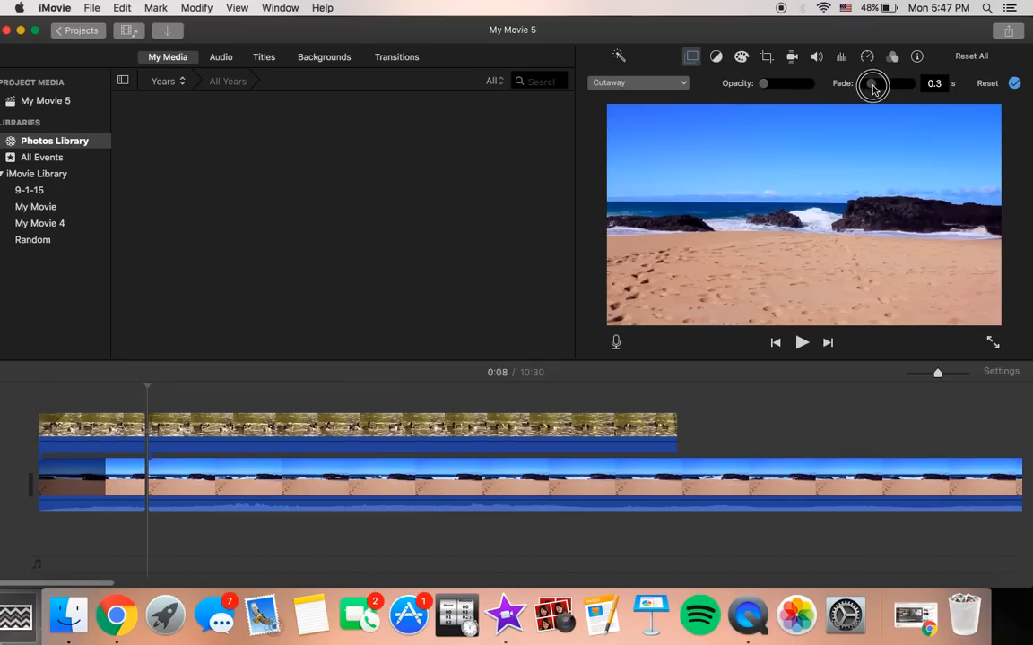
{"action": "left_click_drag", "start_coordinate": [872, 87], "coordinate": [897, 87]}
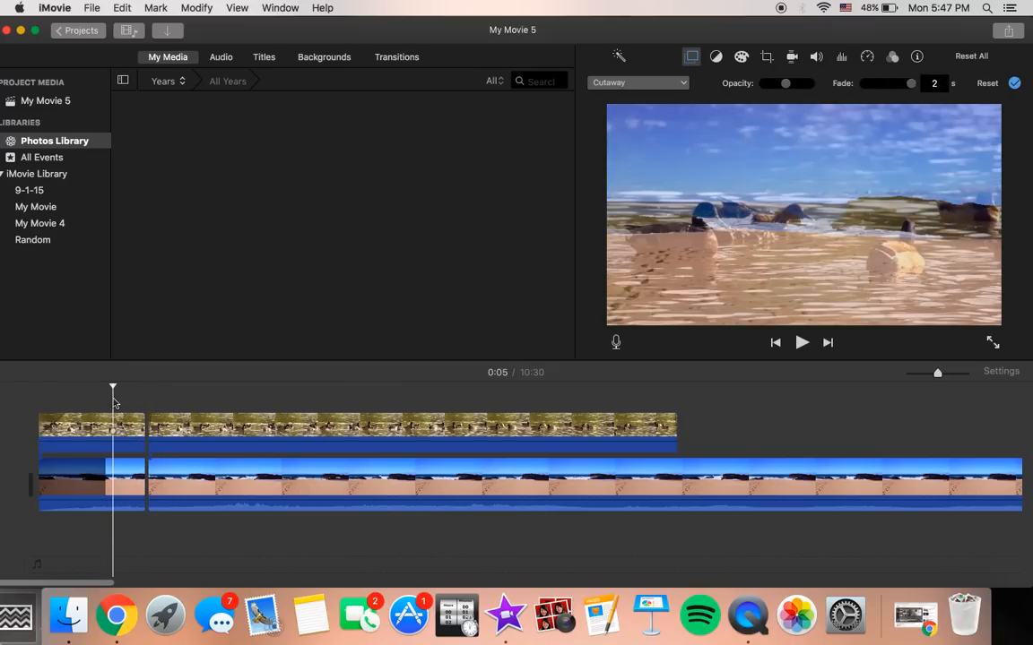
{"action": "left_click", "coordinate": [801, 343]}
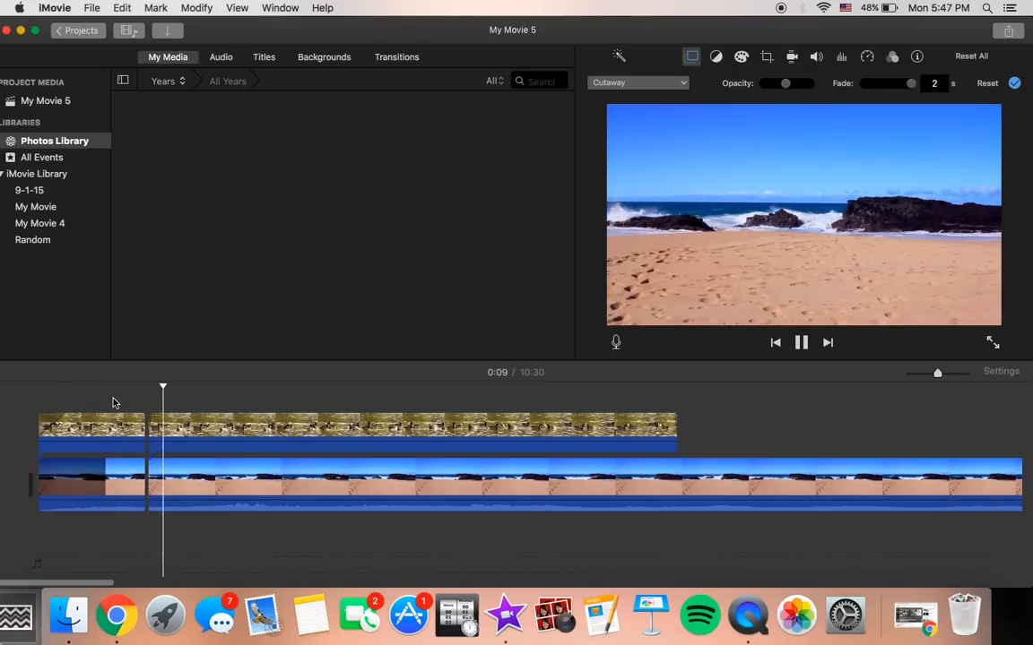
{"action": "left_click_drag", "start_coordinate": [909, 84], "coordinate": [868, 83]}
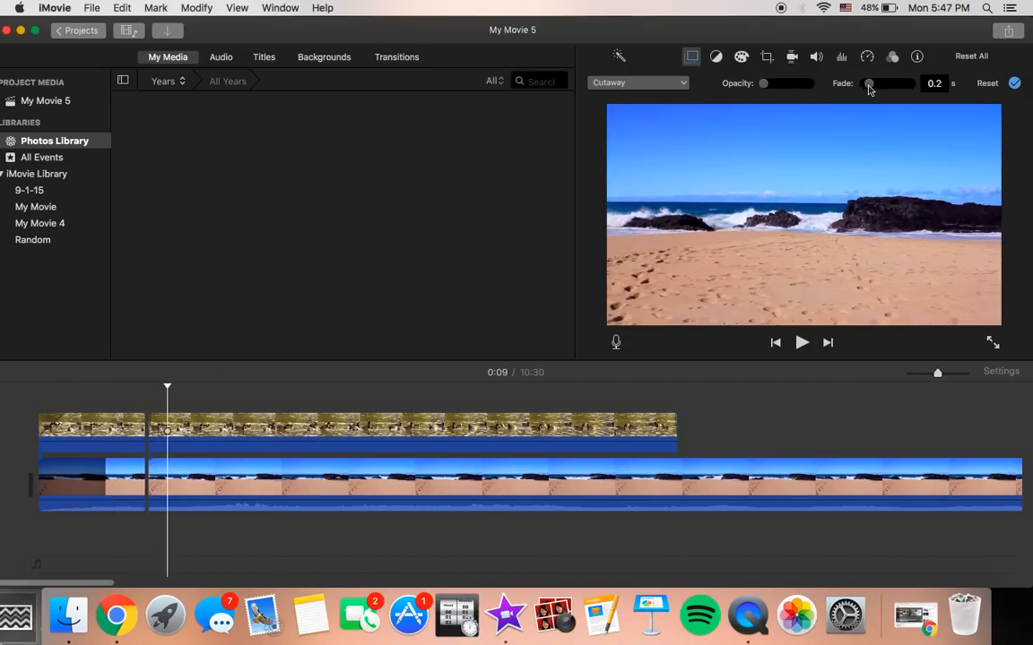
{"action": "left_click_drag", "start_coordinate": [868, 84], "coordinate": [877, 83]}
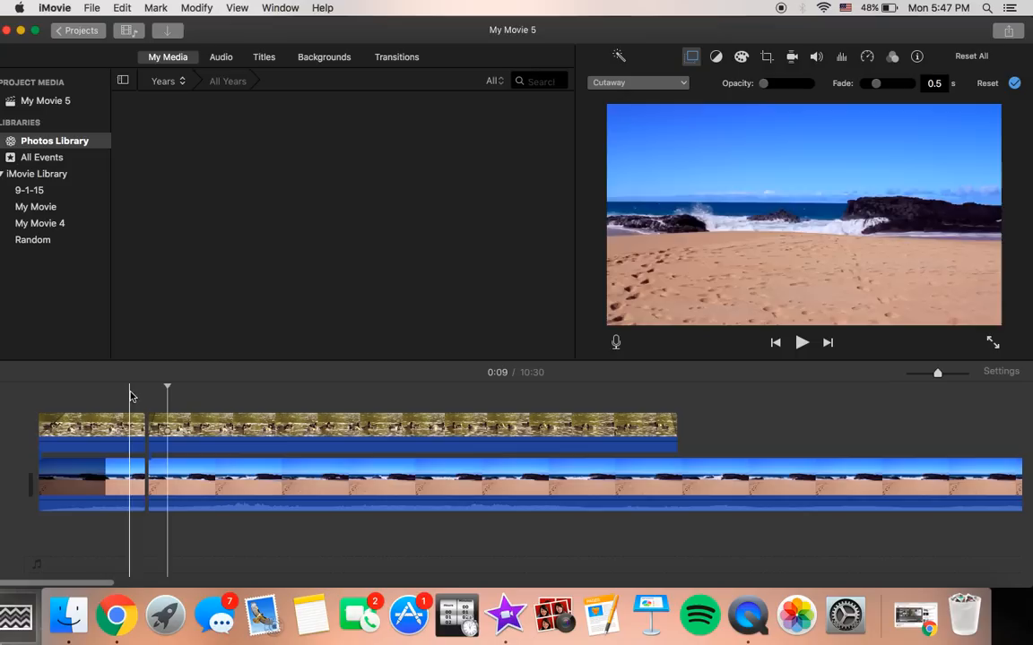
{"action": "left_click", "coordinate": [801, 342]}
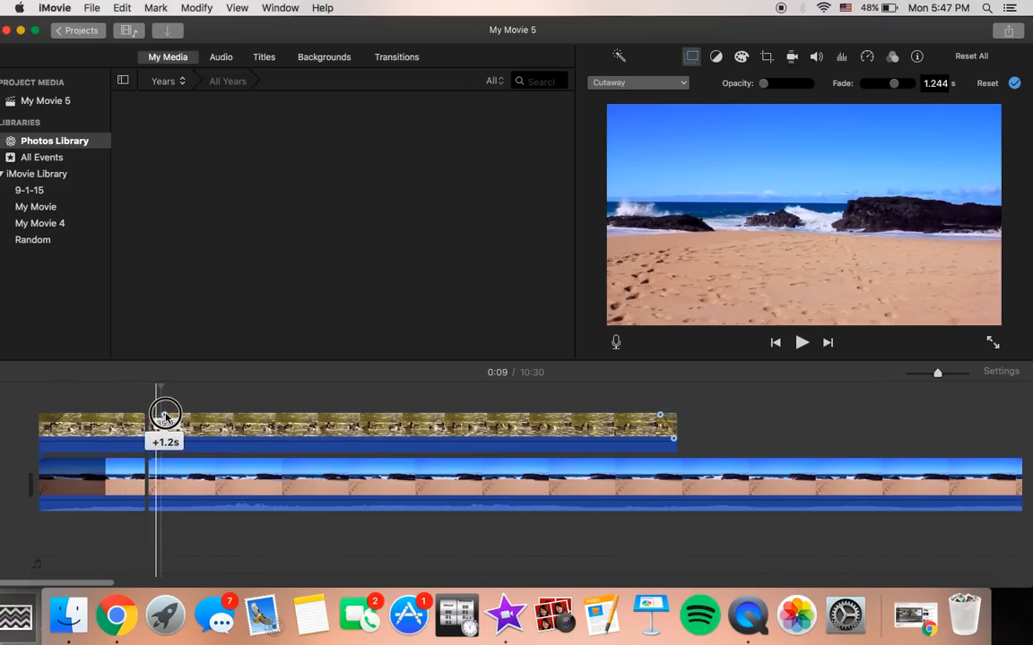
Lengthen the duck pieces' fades around the split to about 1.6 seconds and preview.
{"action": "left_click_drag", "start_coordinate": [164, 414], "coordinate": [139, 414]}
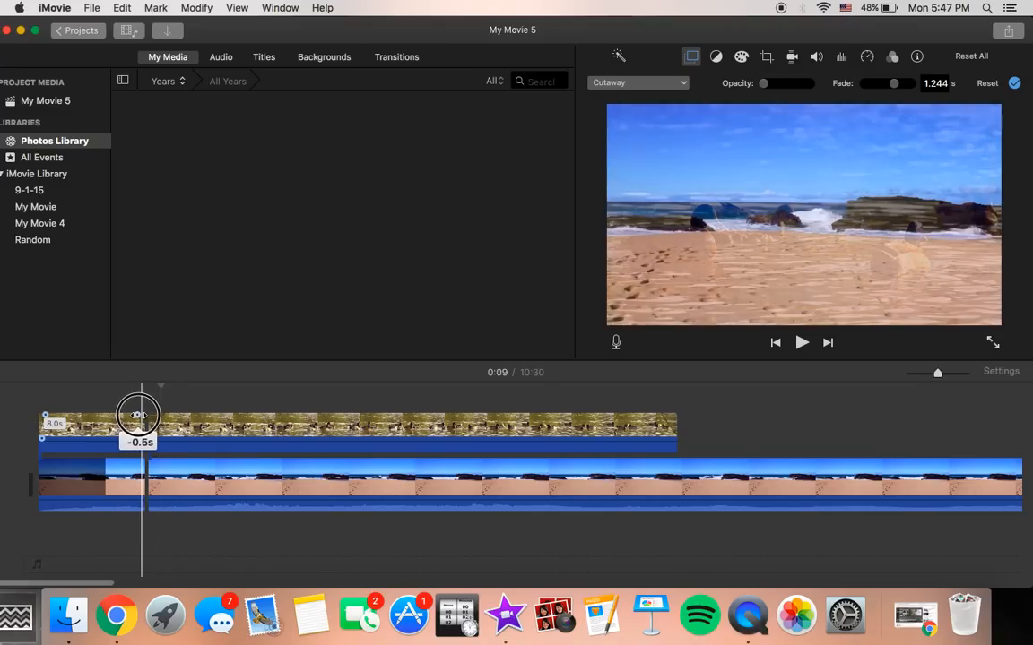
{"action": "left_click", "coordinate": [801, 342]}
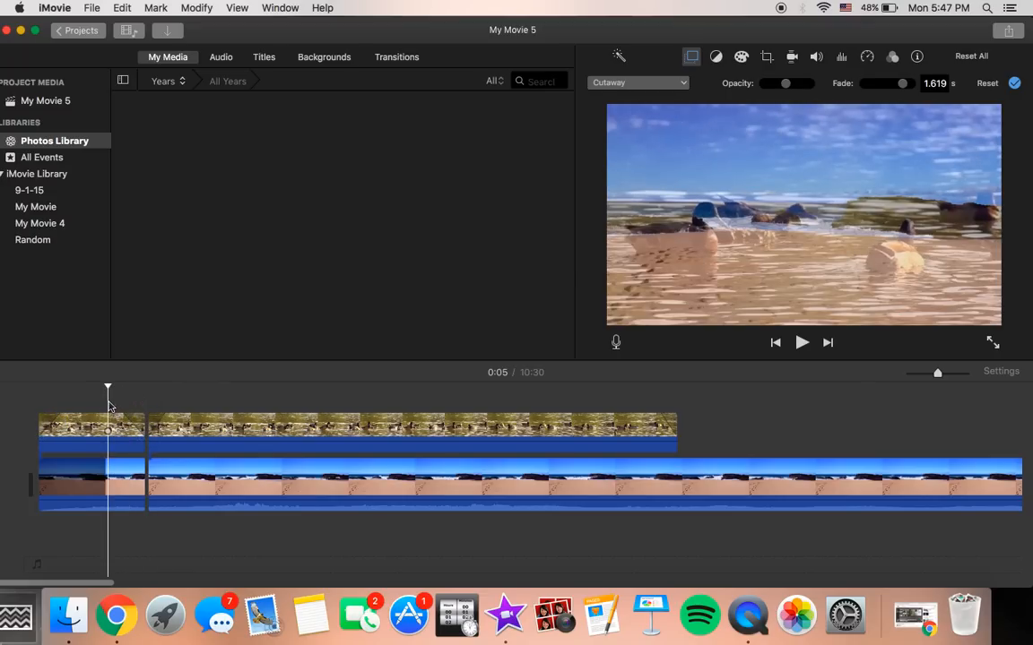
{"action": "left_click_drag", "start_coordinate": [108, 421], "coordinate": [161, 421]}
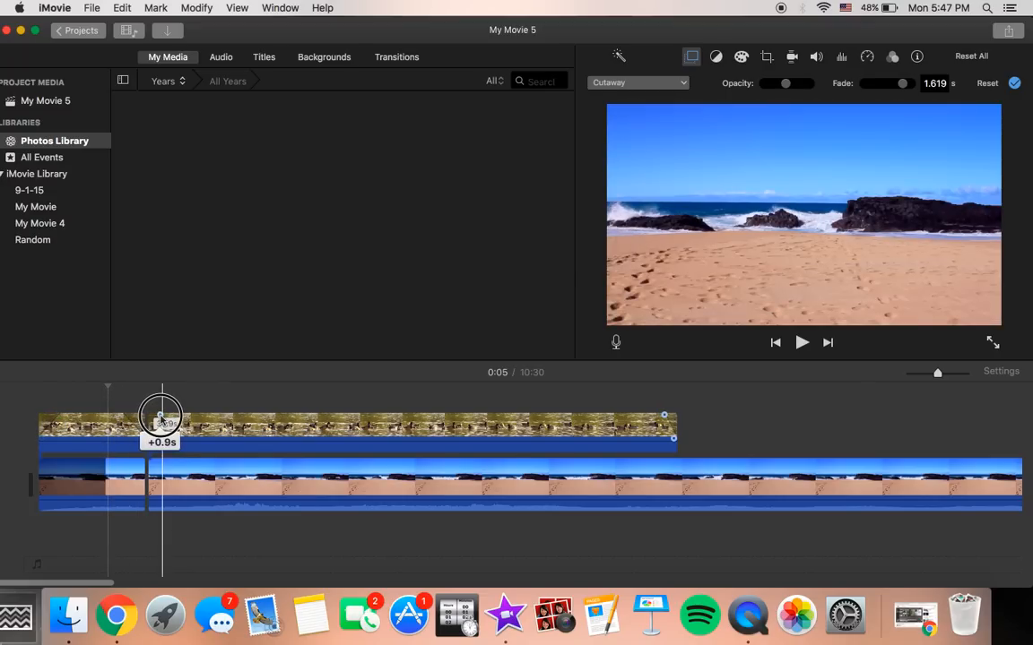
{"action": "left_click_drag", "start_coordinate": [162, 417], "coordinate": [173, 416]}
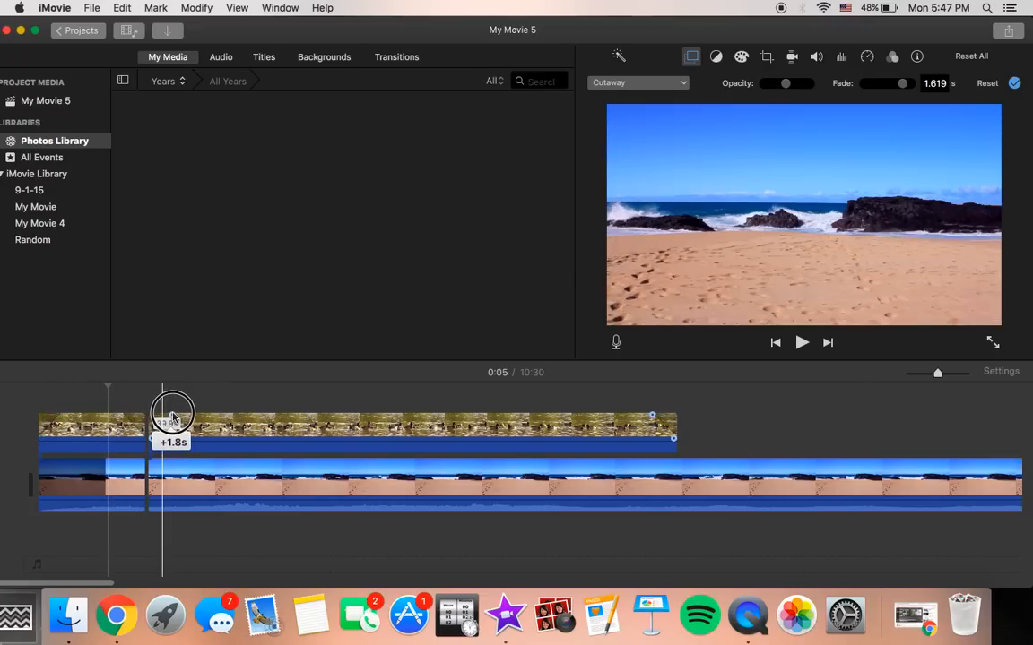
{"action": "left_click", "coordinate": [802, 342]}
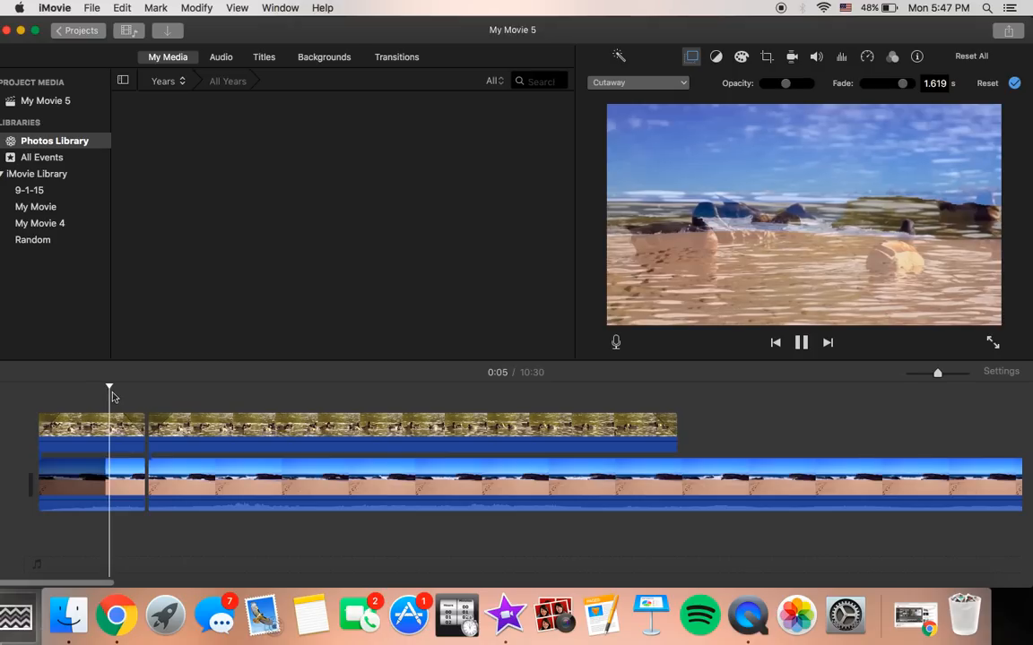